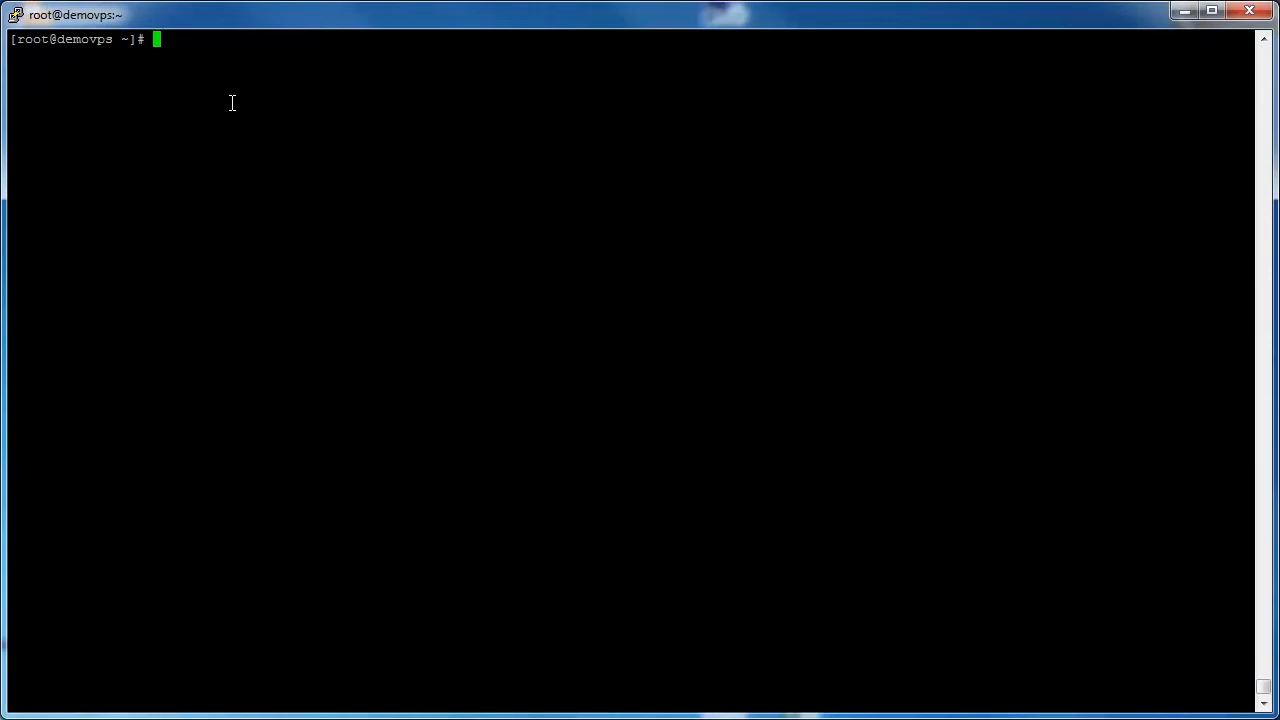
Run dig google.com to list its eleven A record addresses.
text(dig google.com)
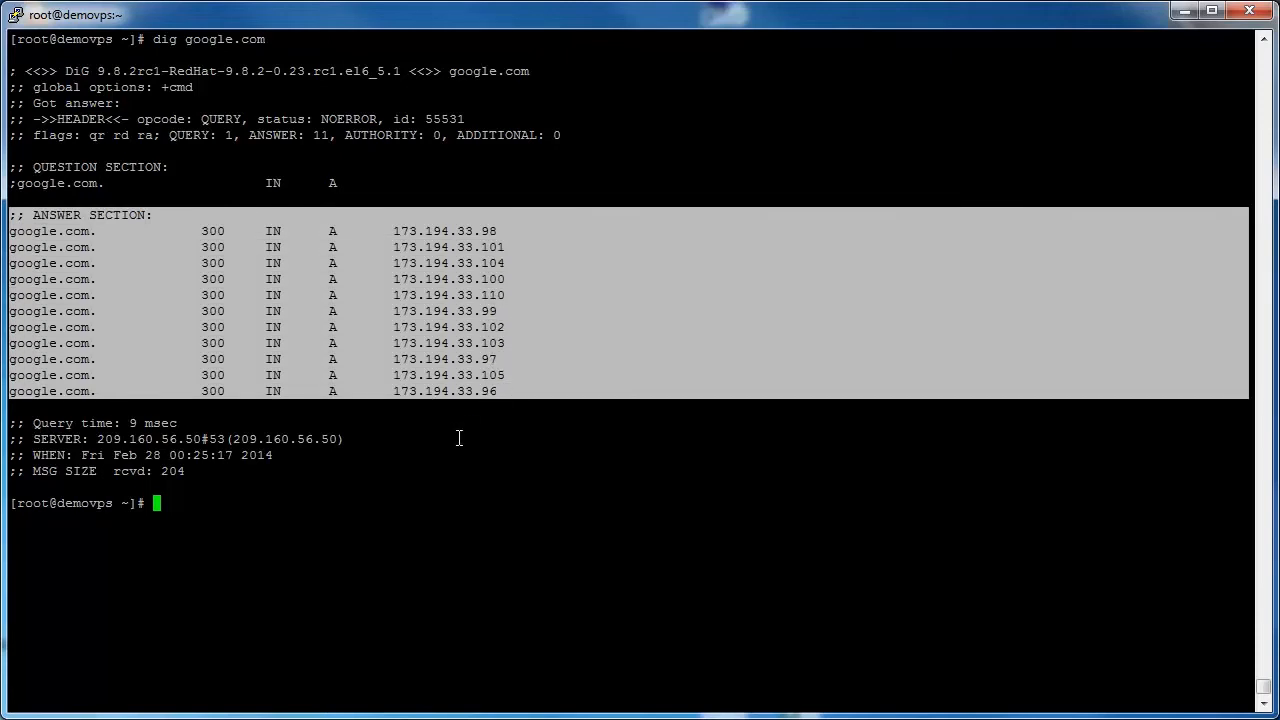
mouse_move(200, 502)
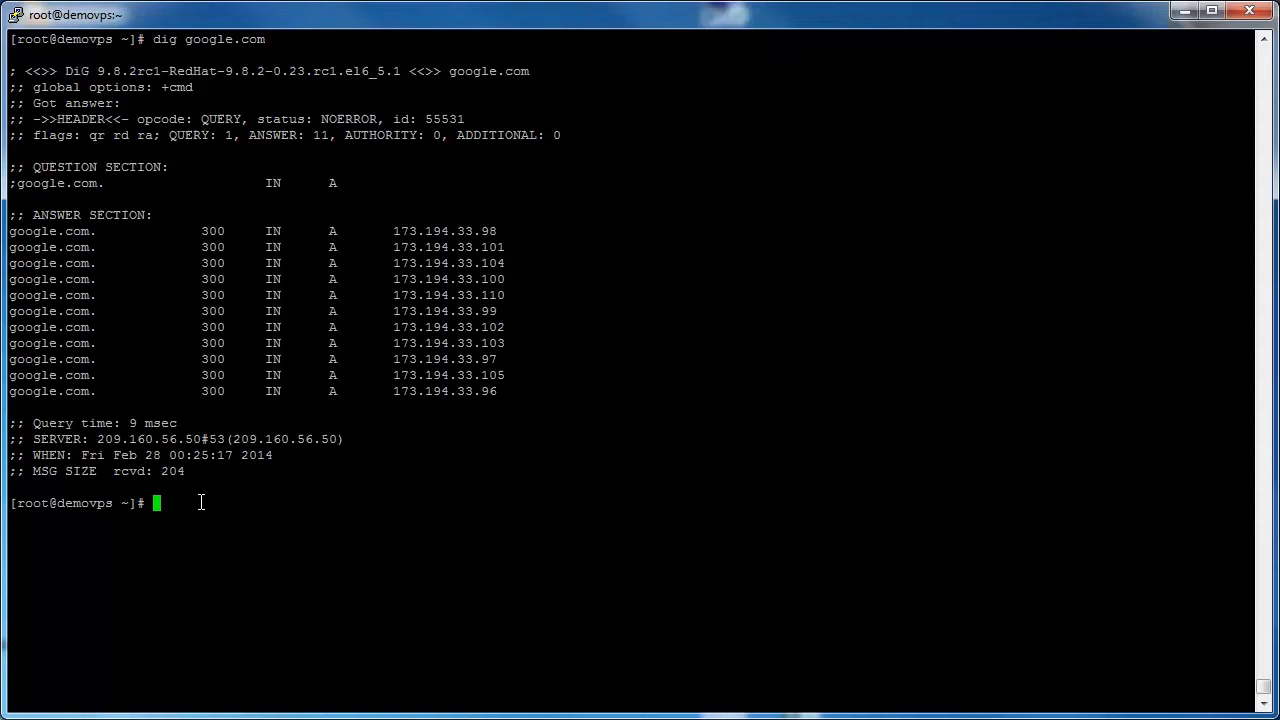
Run dig google.com MX and highlight the five aspmx answer records and their addresses.
text(dig)
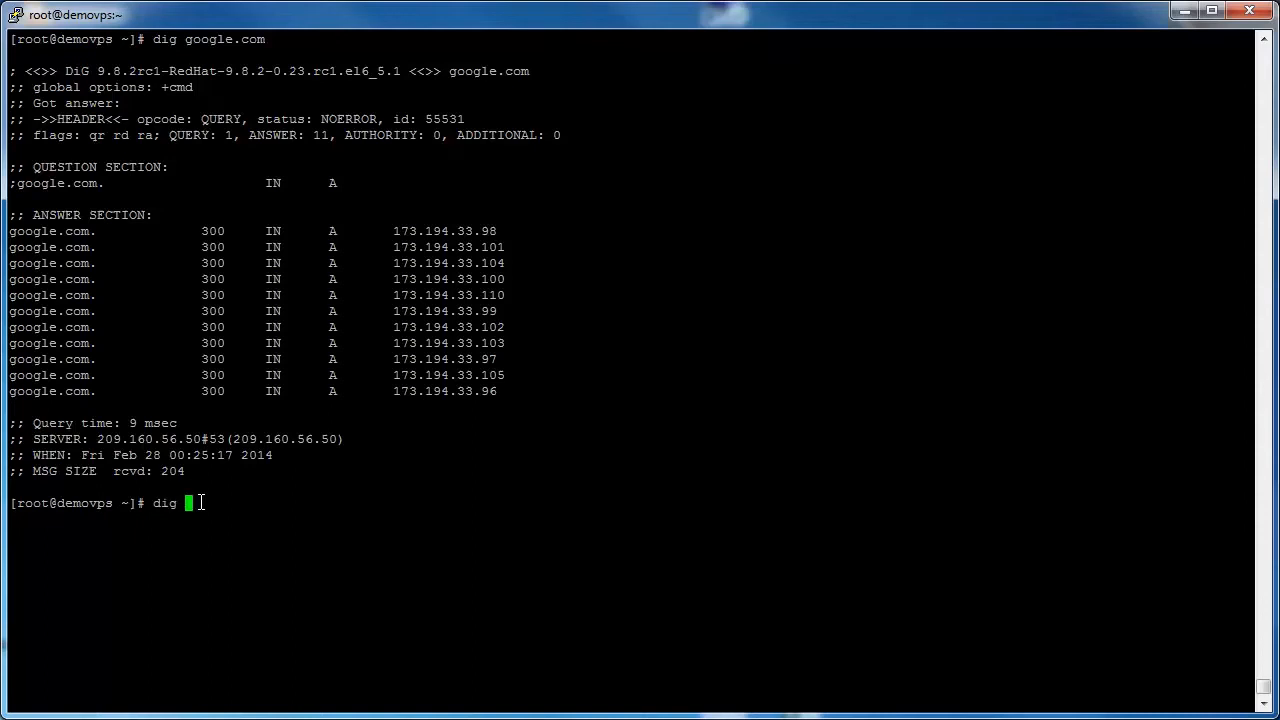
text(google.com MX)
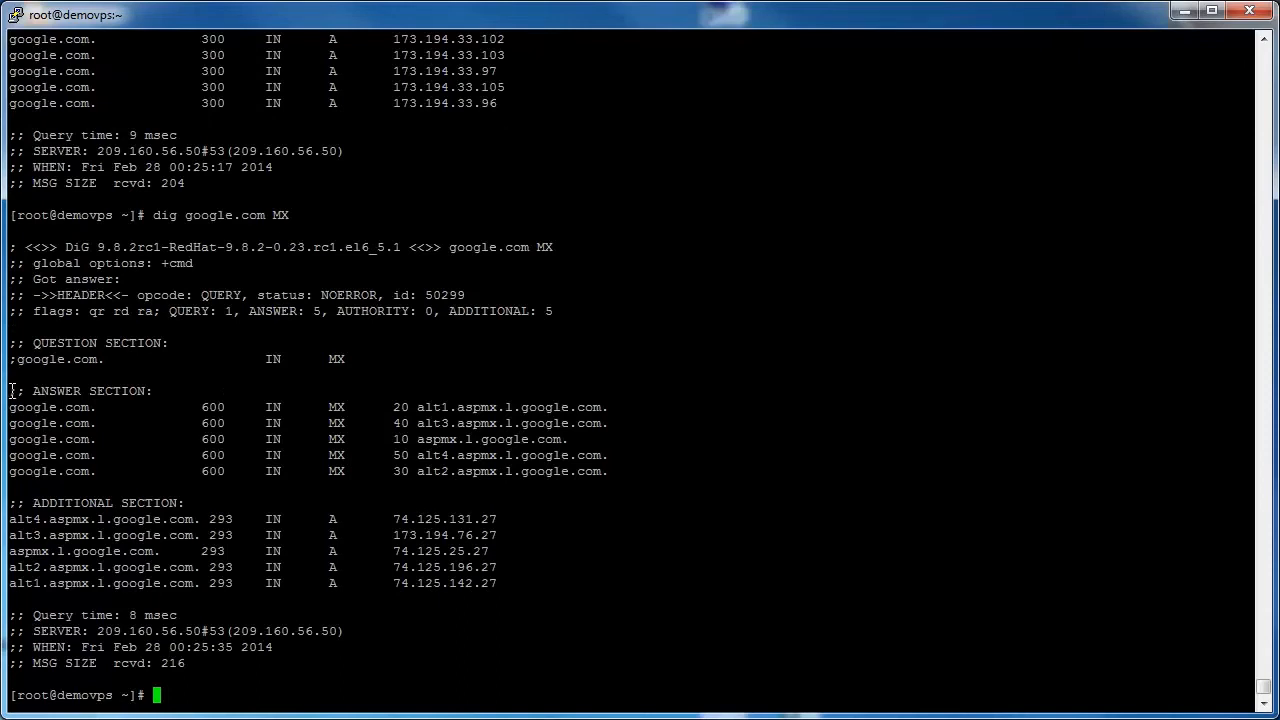
drag(10, 390, 570, 456)
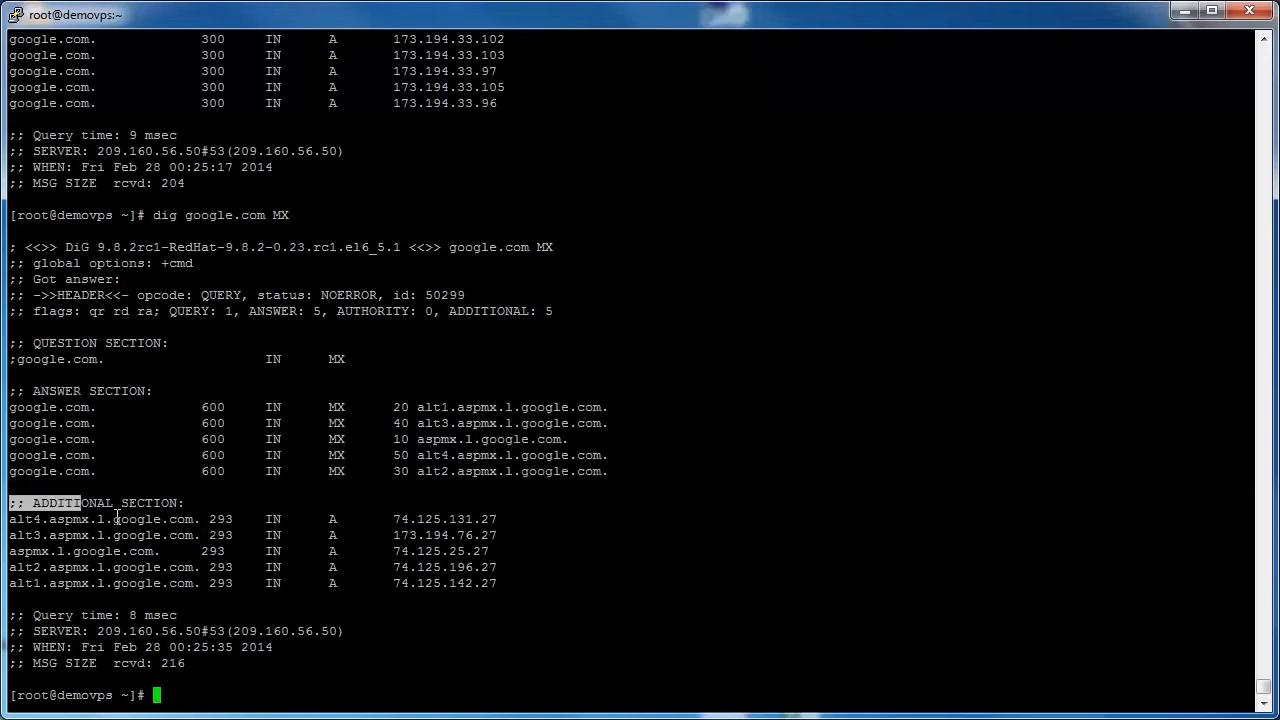
drag(116, 518, 504, 584)
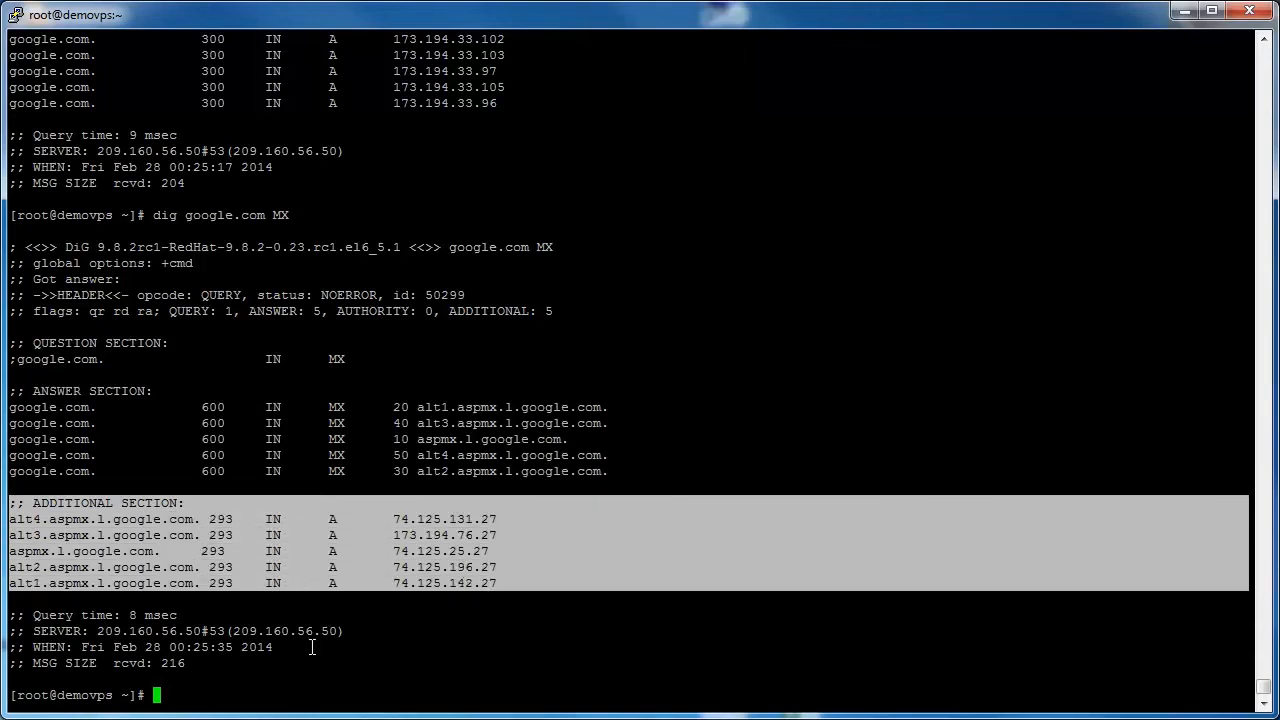
mouse_move(220, 690)
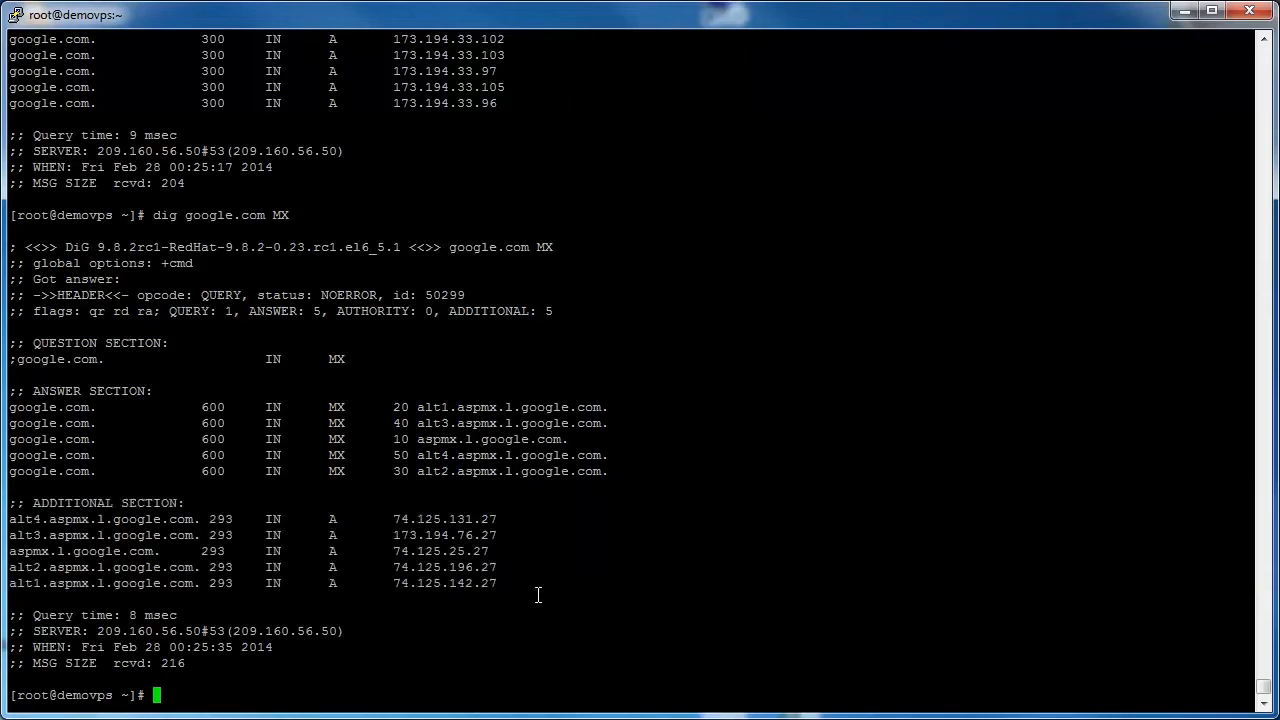
Run dig google.com NS to list ns1–ns4 and their IP addresses.
text(dig google.com NS)
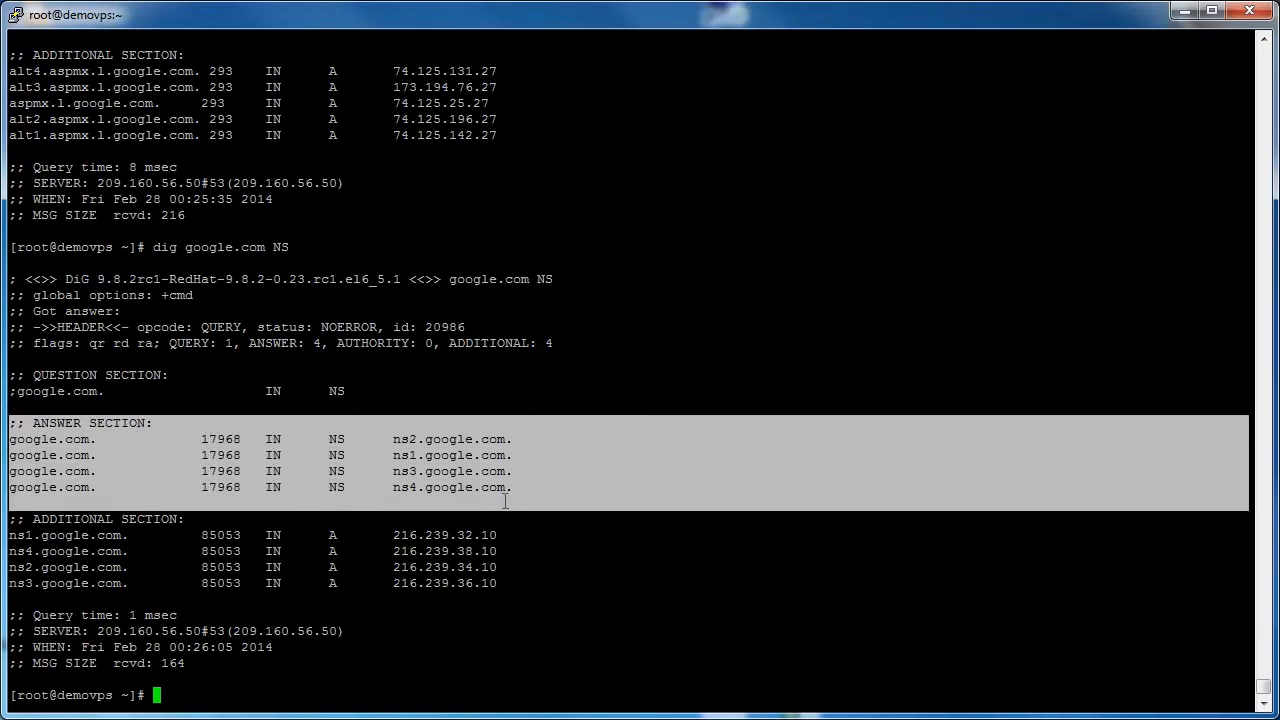
mouse_move(456, 528)
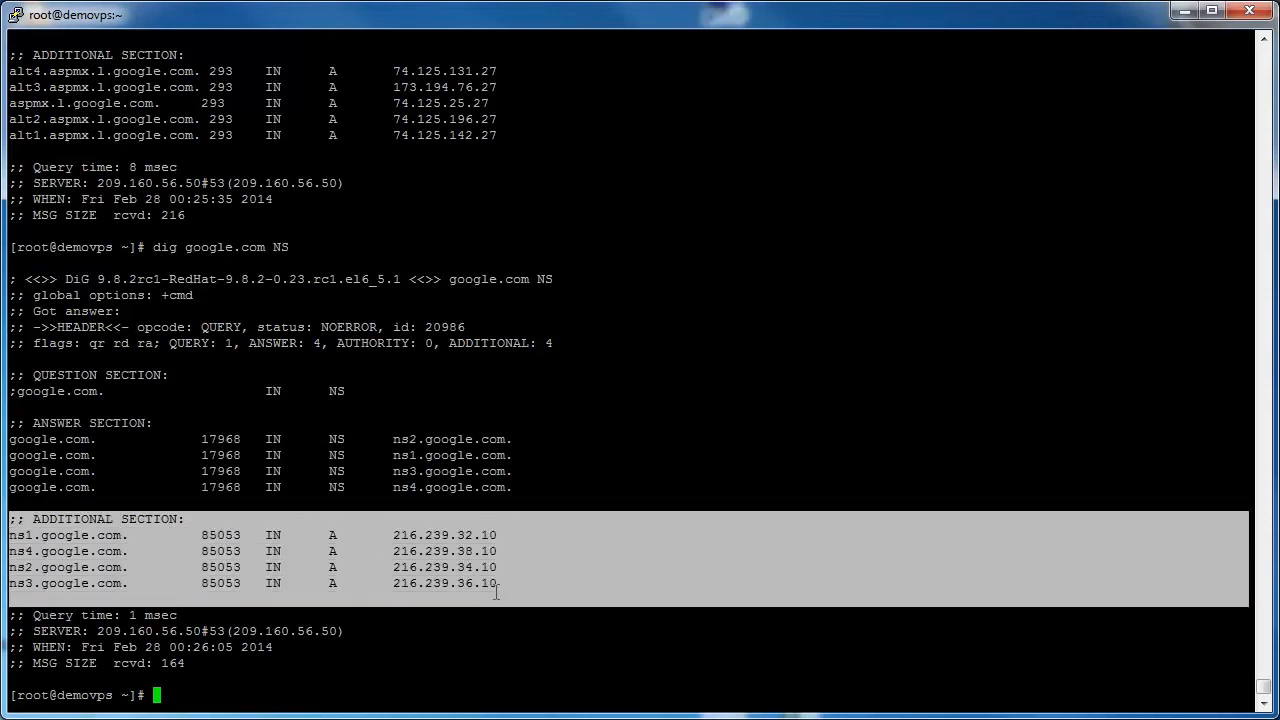
click(250, 688)
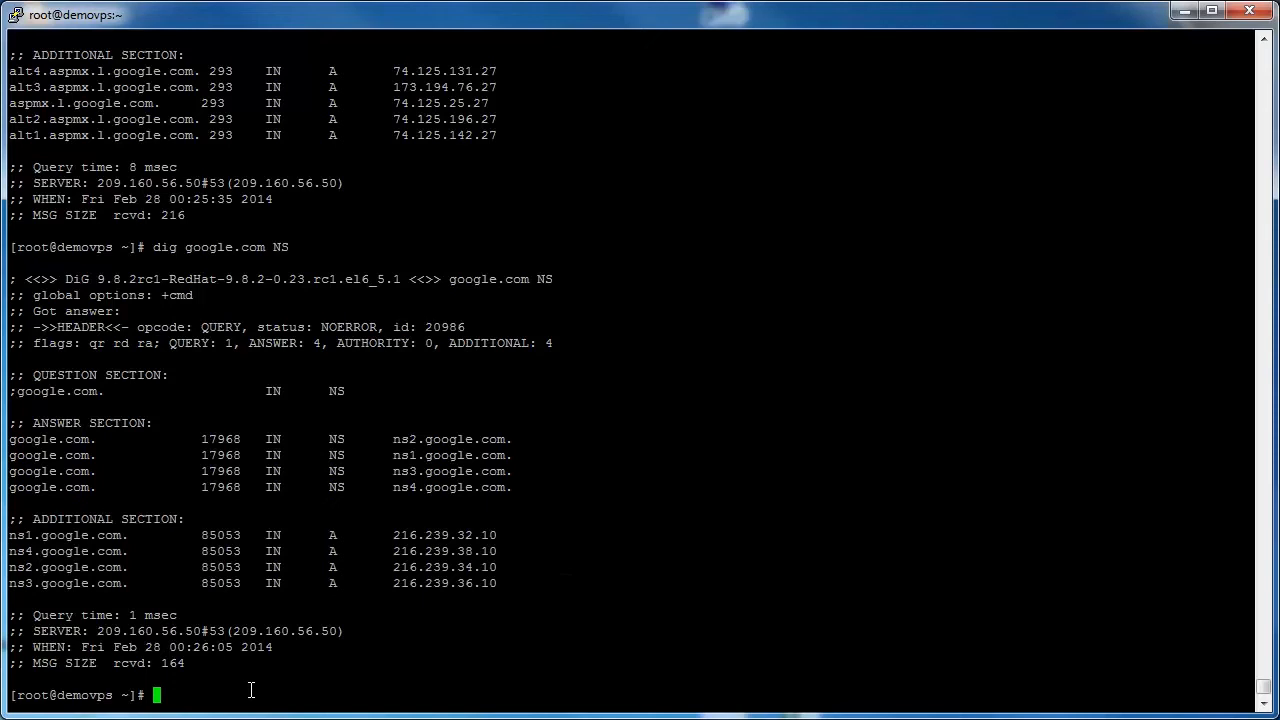
Run dig -x 8.8.8.8 to get the PTR record google-public-dns-a.google.com.
text(dig -x 8.)
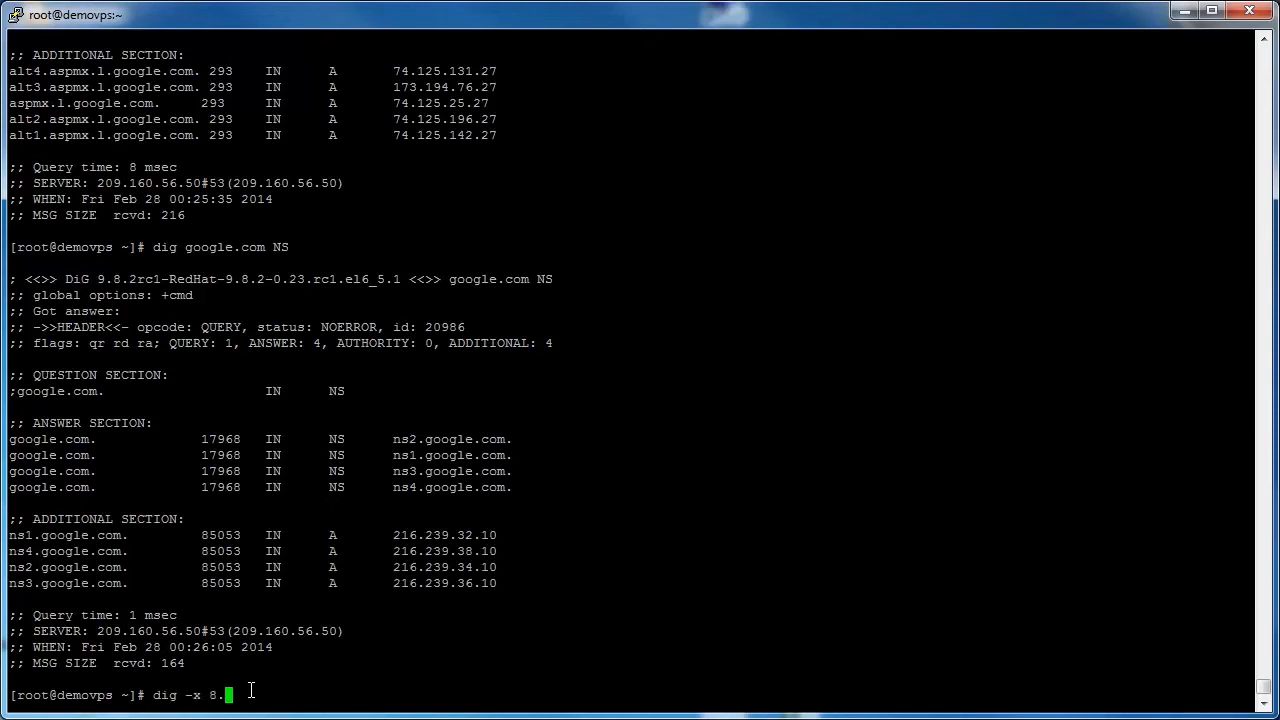
text(8.8.8)
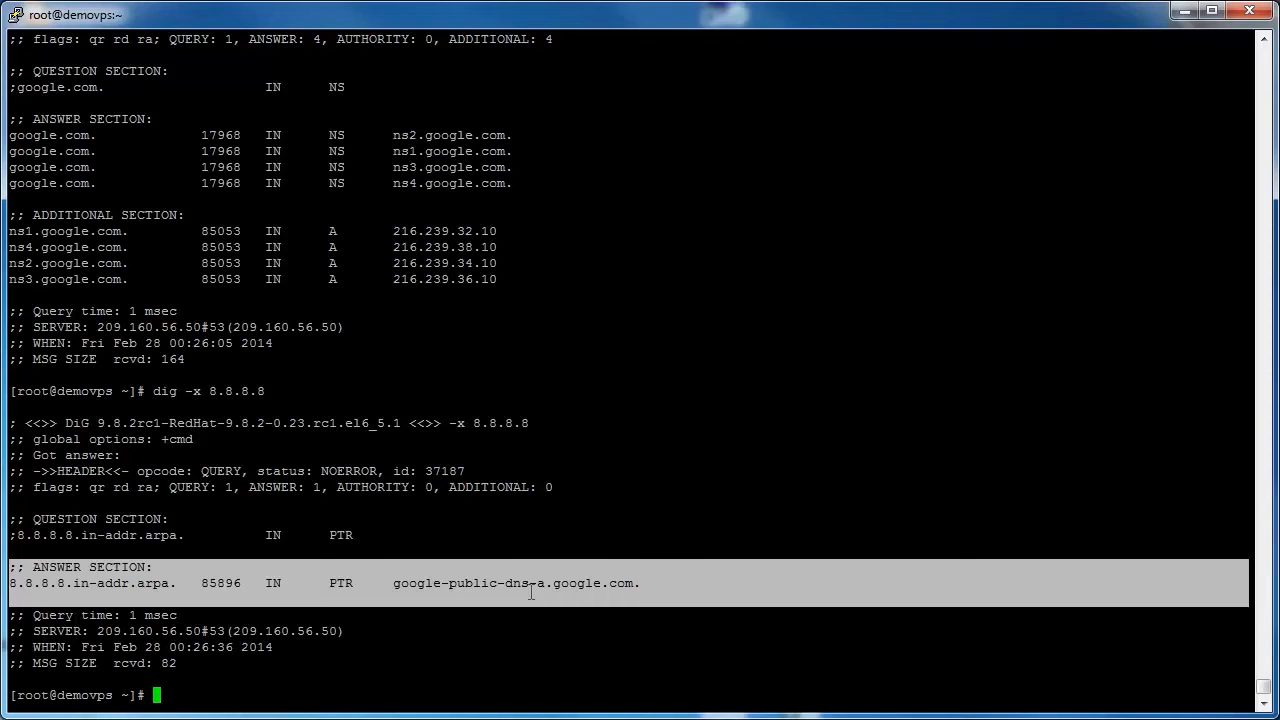
mouse_move(356, 696)
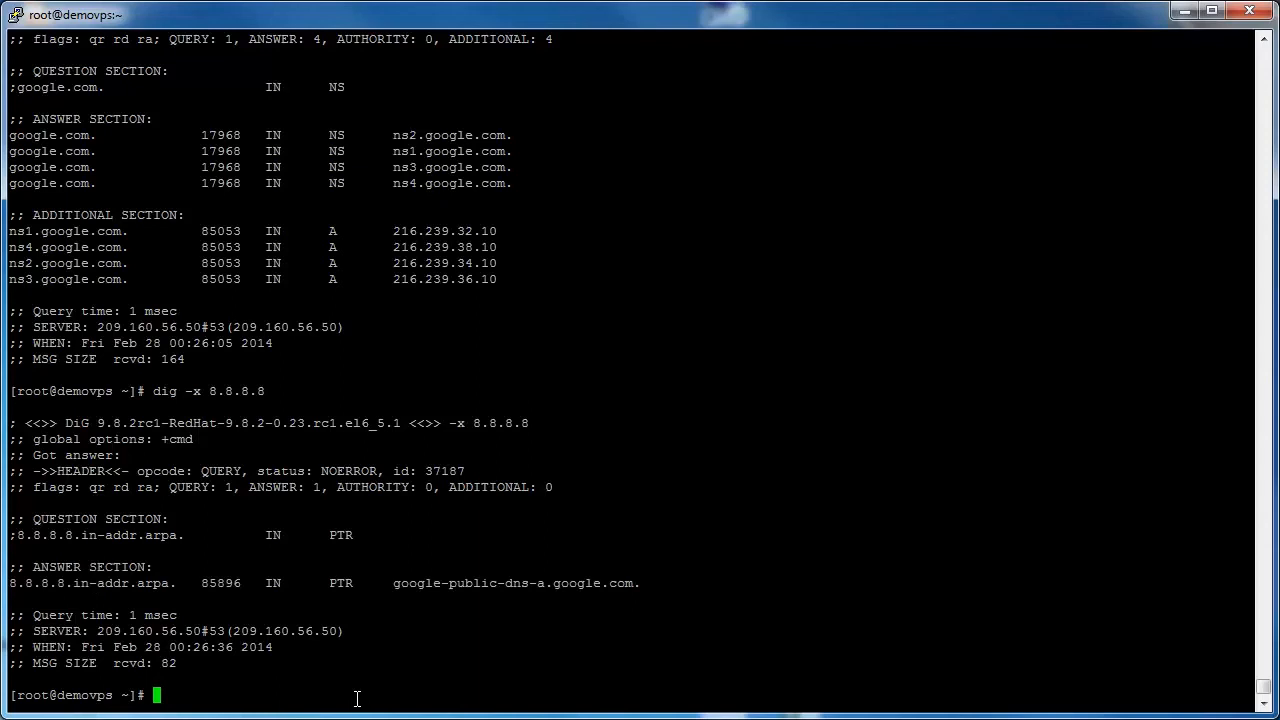
Run dig @8.8.8.8 bing.com, returning the A record 204.79.197.200.
text(dig)
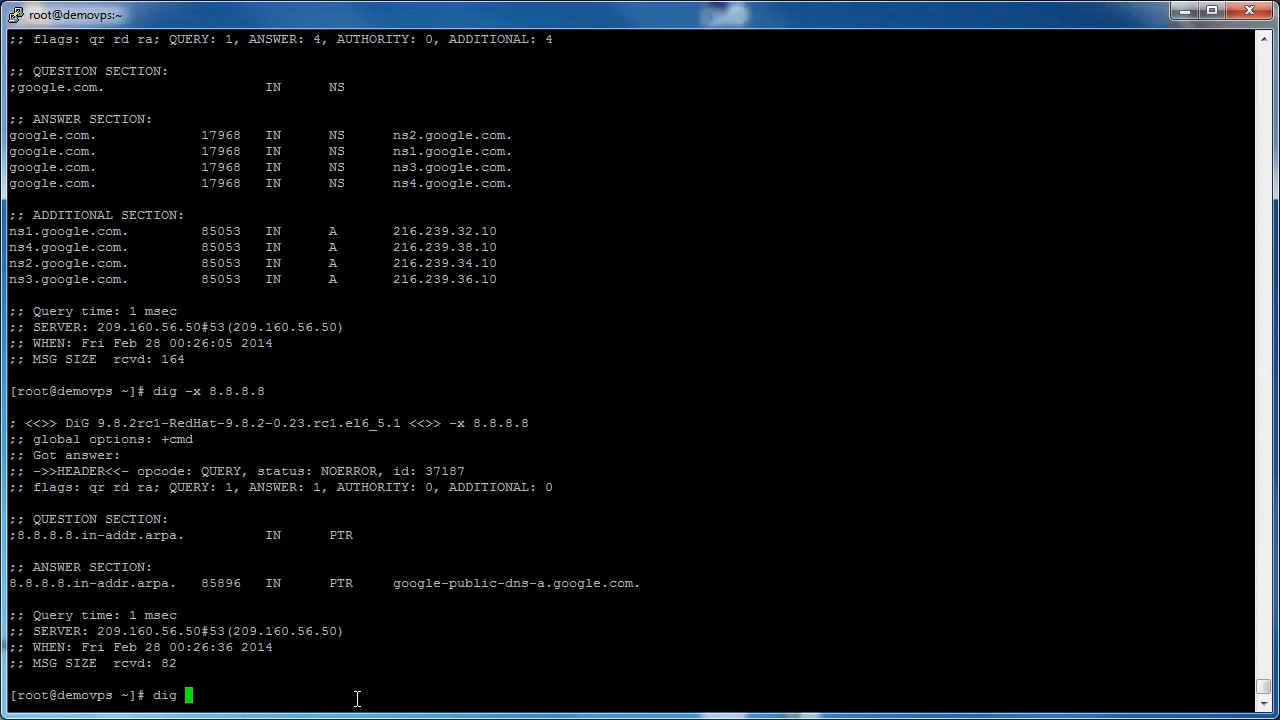
text(@8.8.8.)
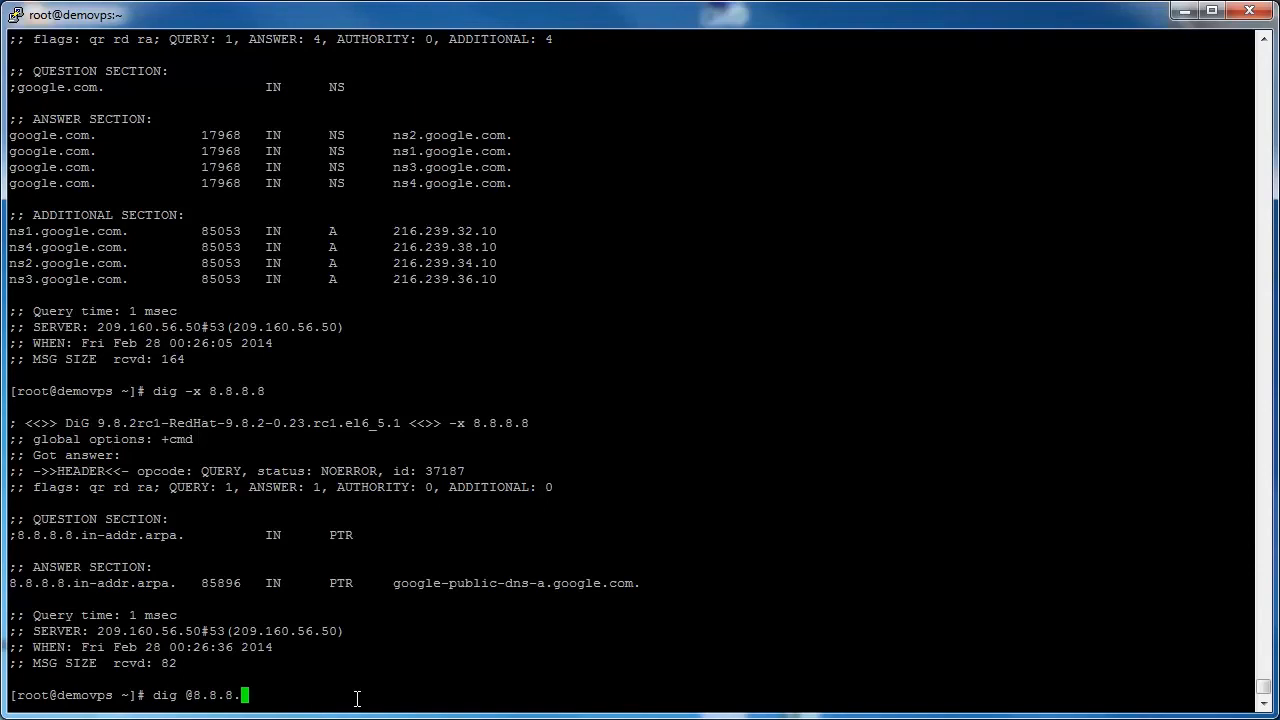
text(bing.com)
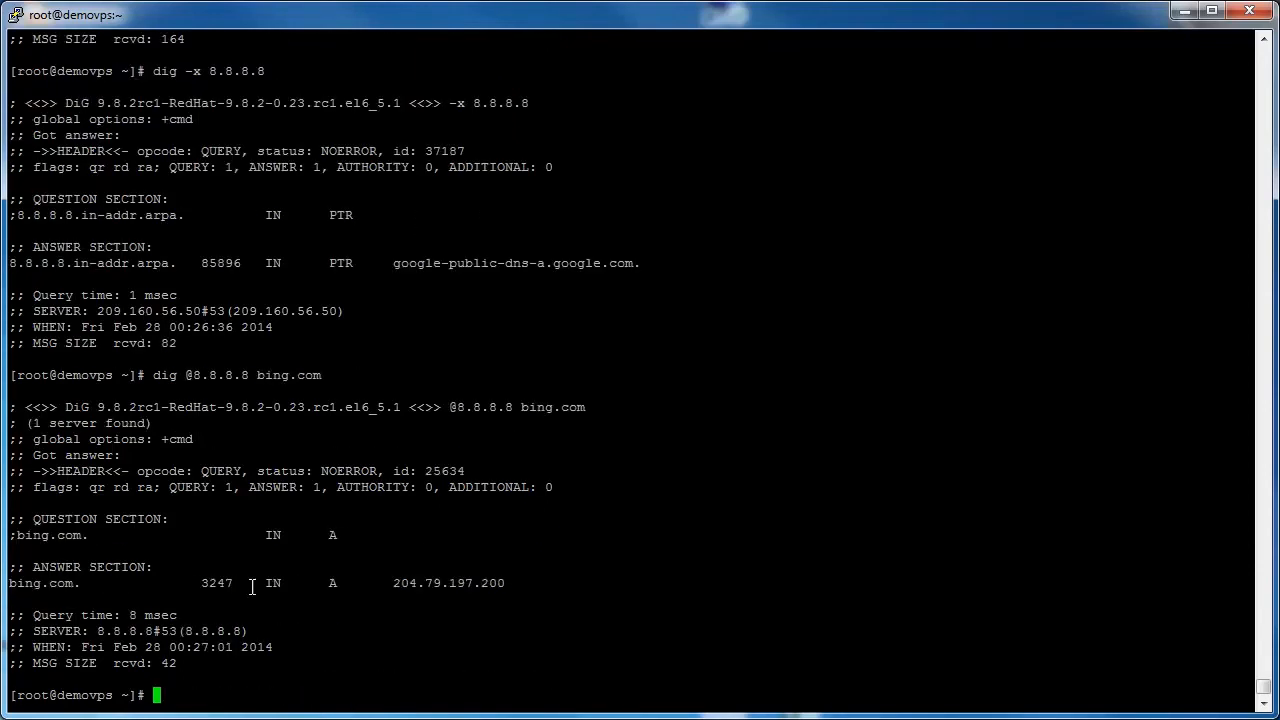
double_click(80, 568)
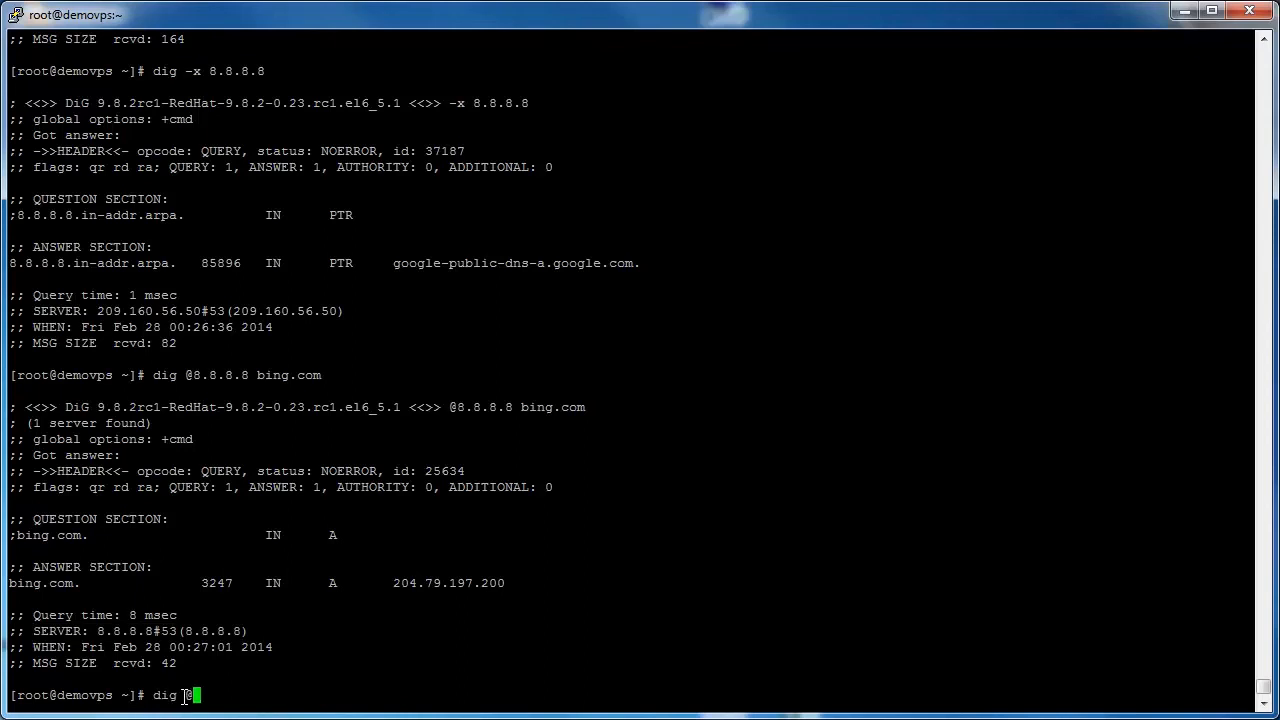
Run dig @8.8.8.8 hotmail.com TXT to show its SPF record with spf-a to spf-d includes.
text(@8.8.8.8)
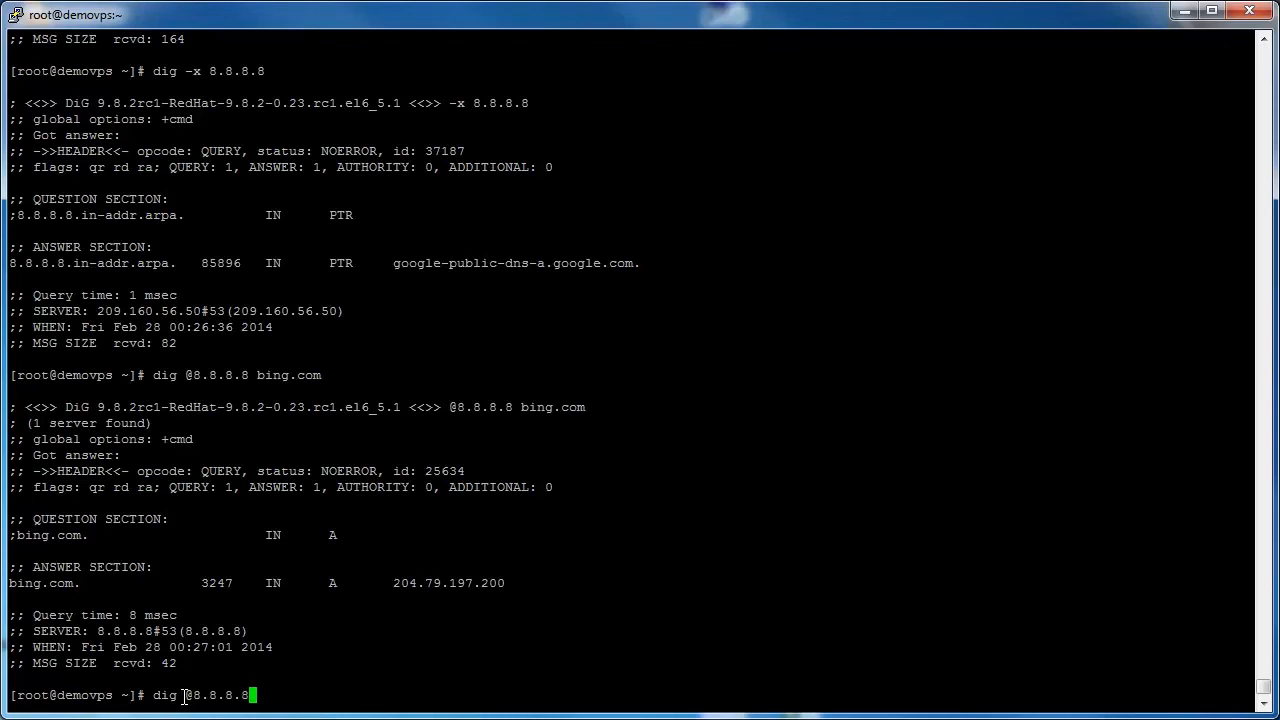
text(hotmail.com TXT)
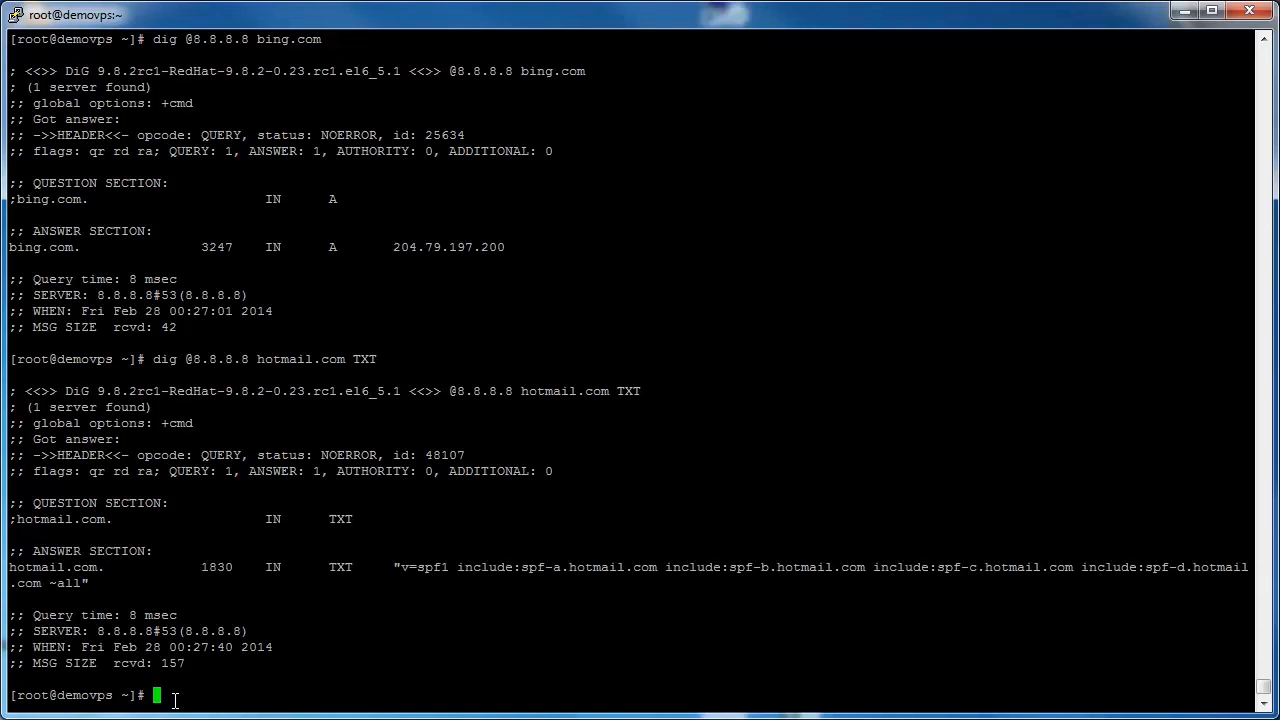
Run man dig and read down through OPTIONS to the QUERY OPTIONS section.
text(man dig)
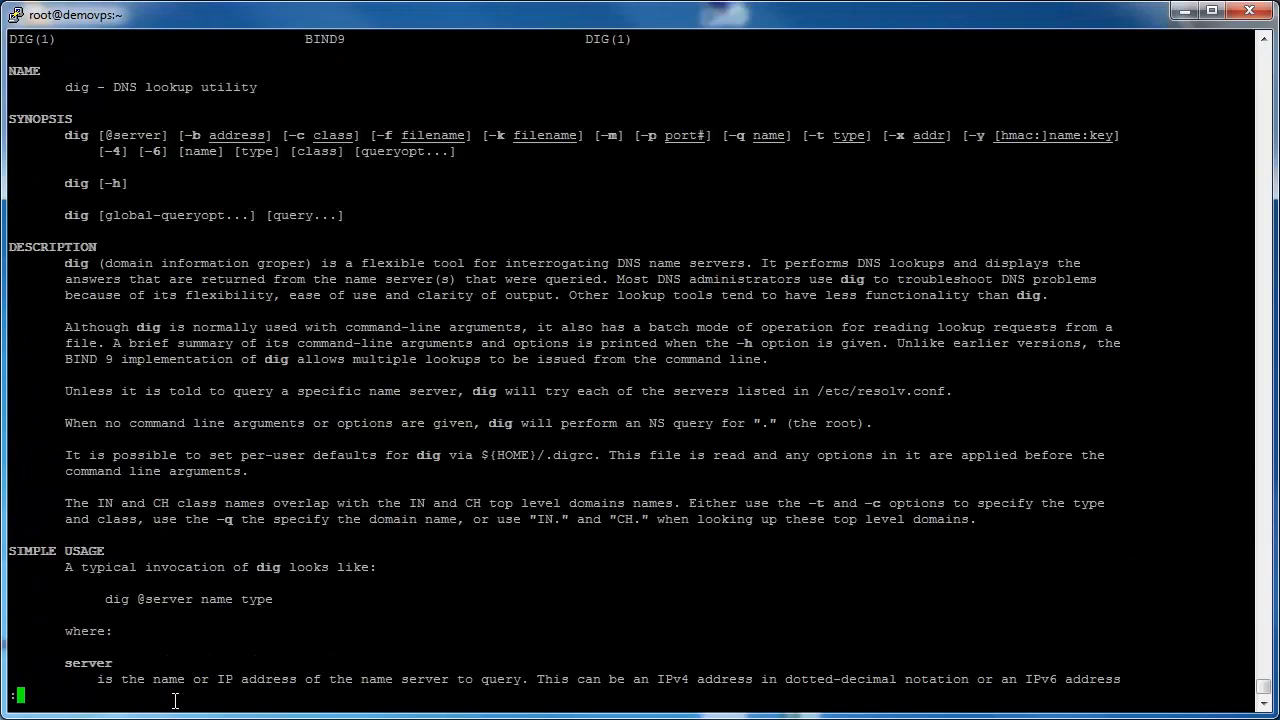
scroll(down, 3)
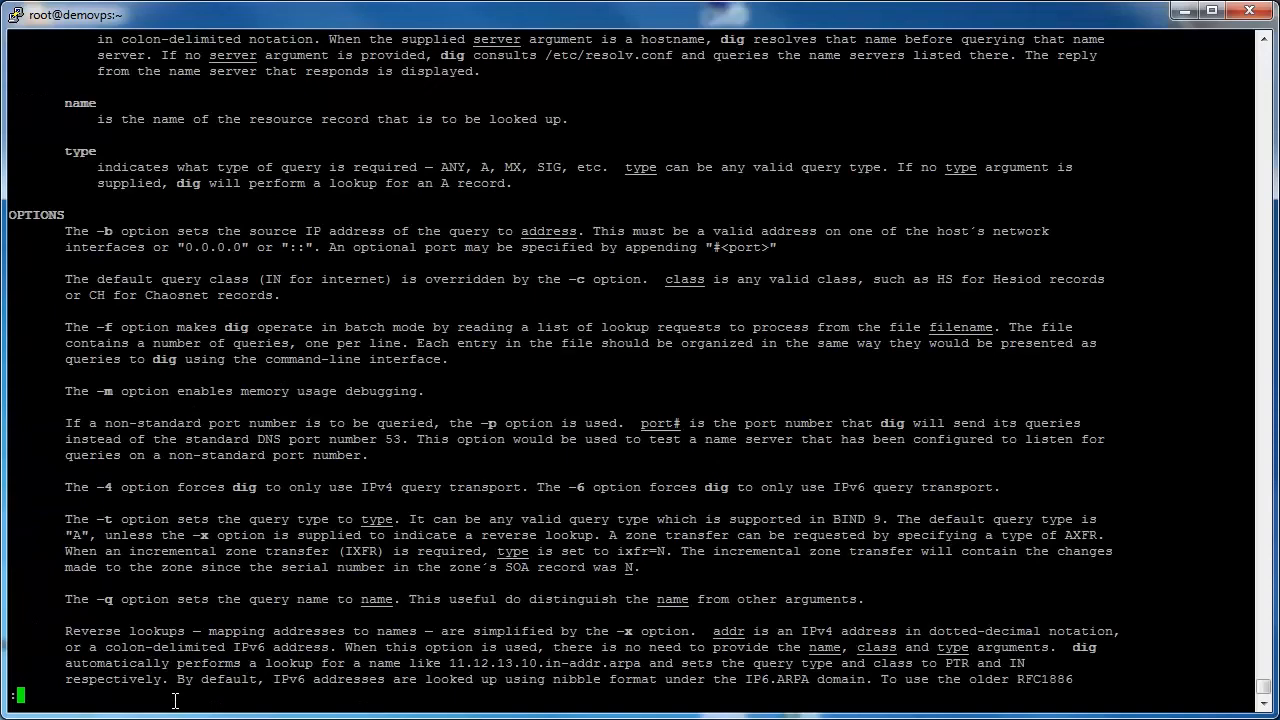
scroll(down, 3)
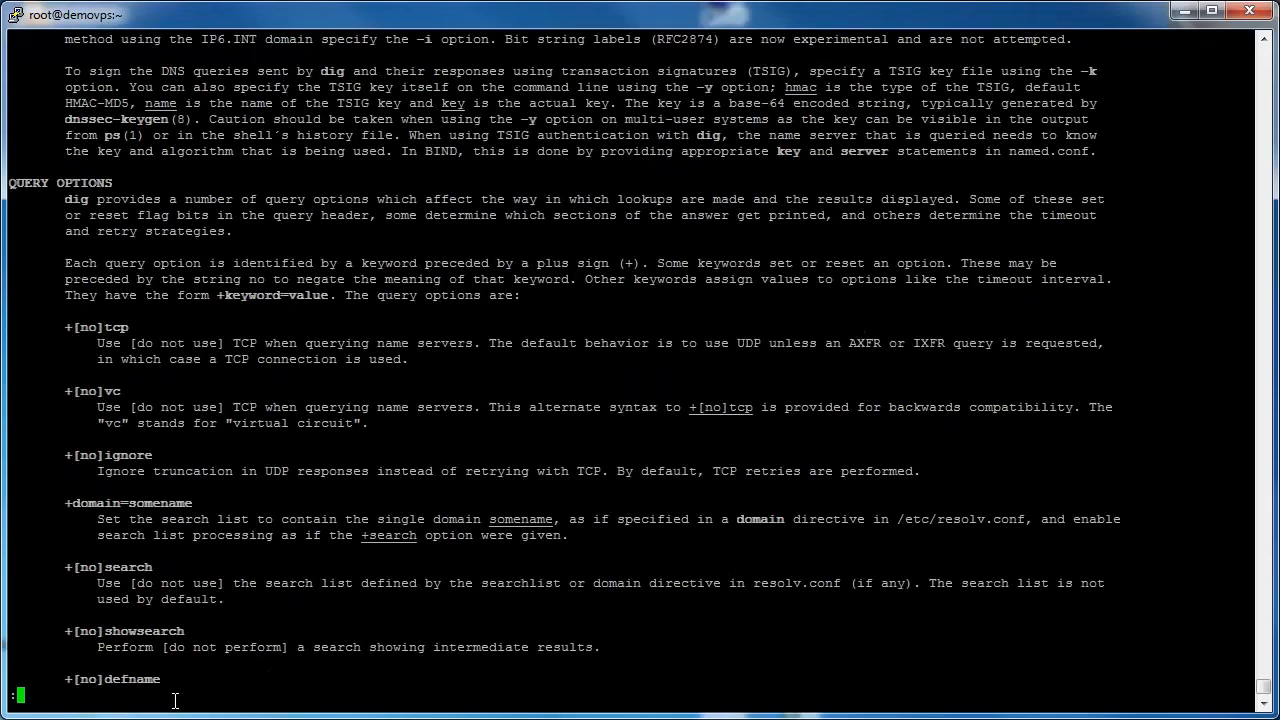
scroll(down, 3)
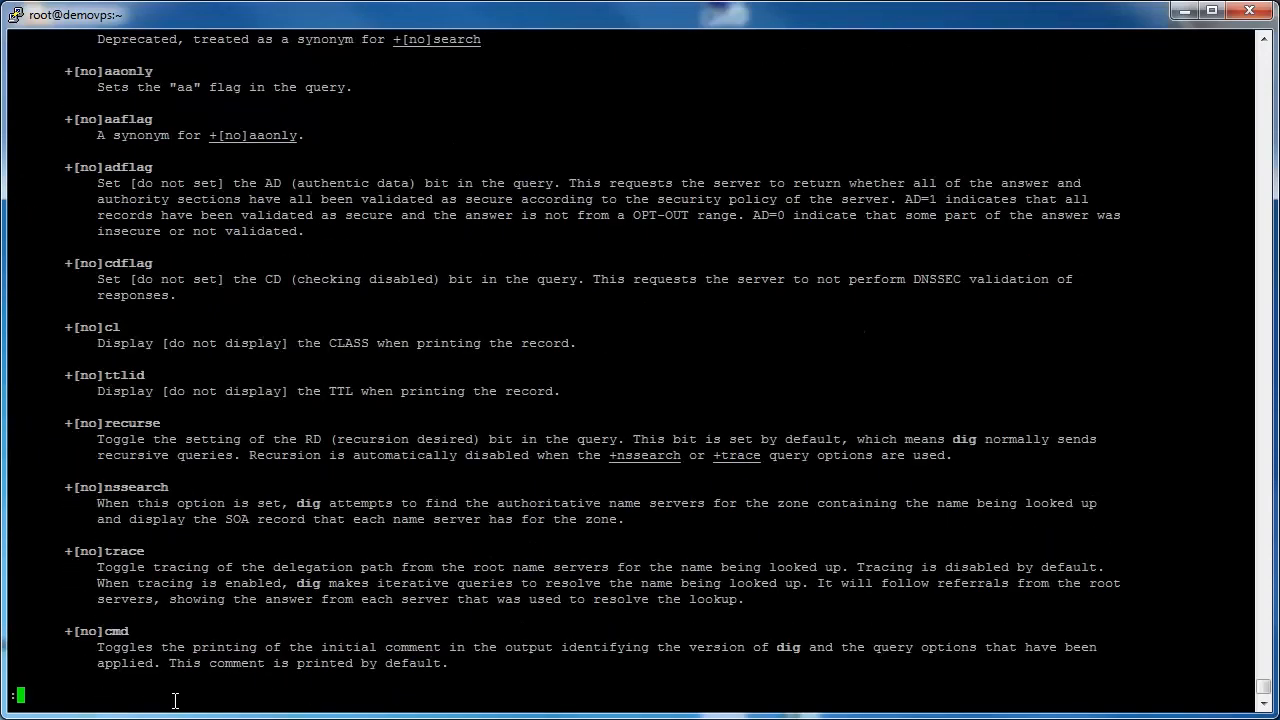